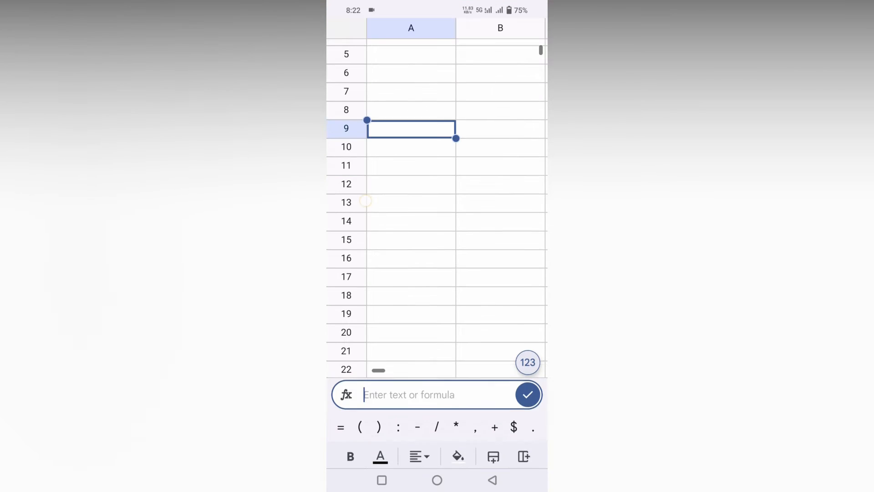
# - Select cell C9 for editing and switch the keyboard to numbers and symbols
pyautogui.click(435, 394)
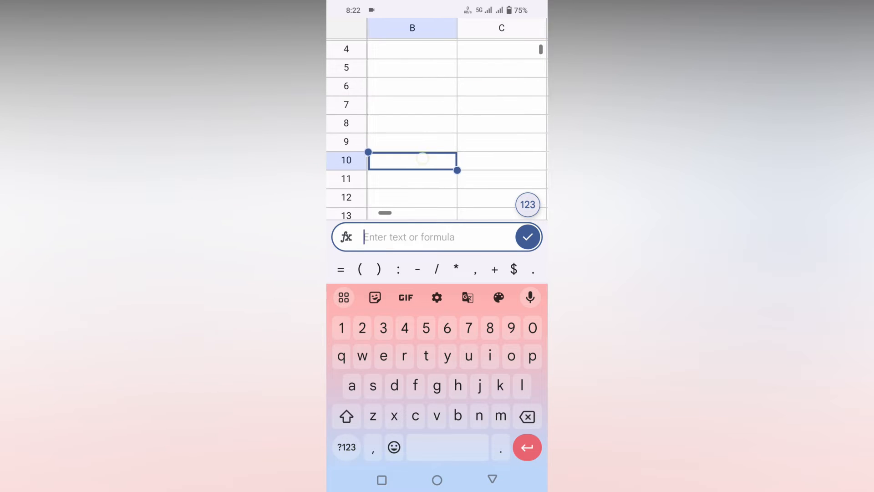
pyautogui.click(499, 141)
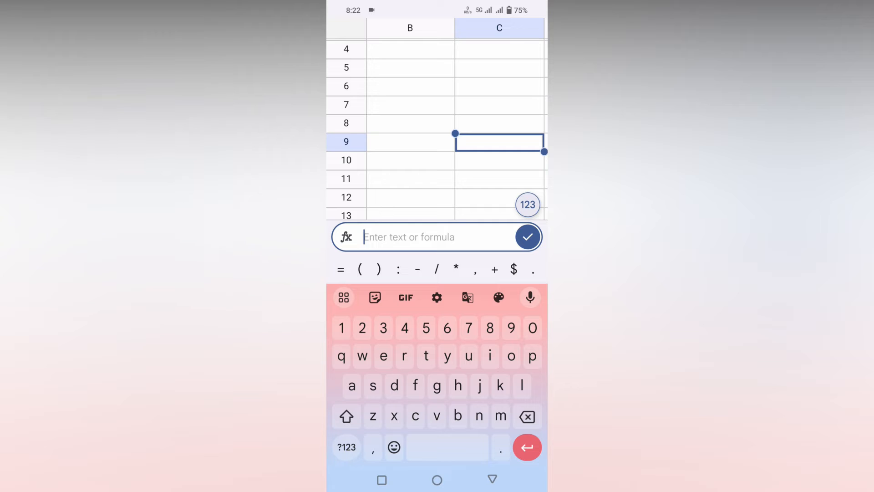
pyautogui.click(346, 447)
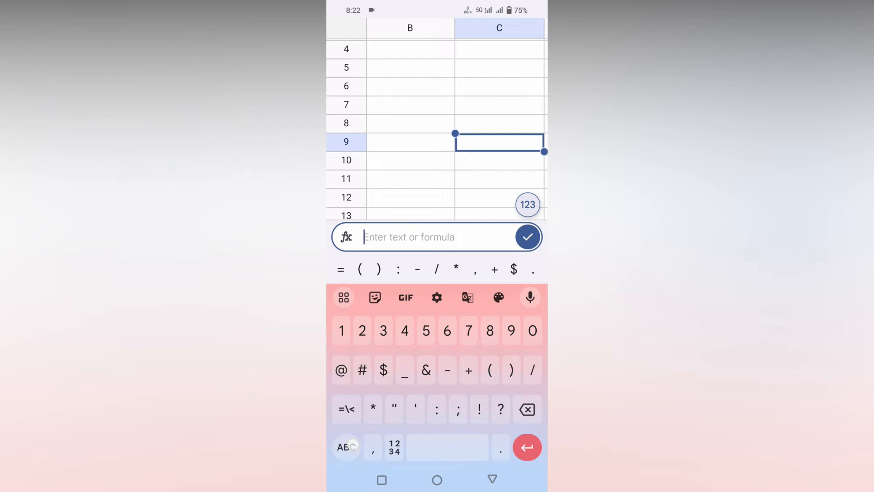
# - Fill C9 with a row of ✓ keyboard check marks, then select cell C10
pyautogui.click(346, 409)
pyautogui.write('✓✓✓✓✓')
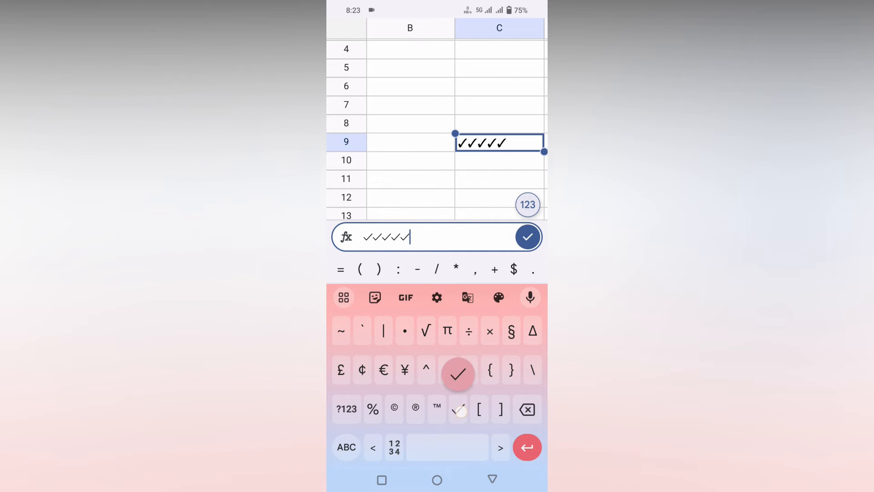
pyautogui.click(525, 236)
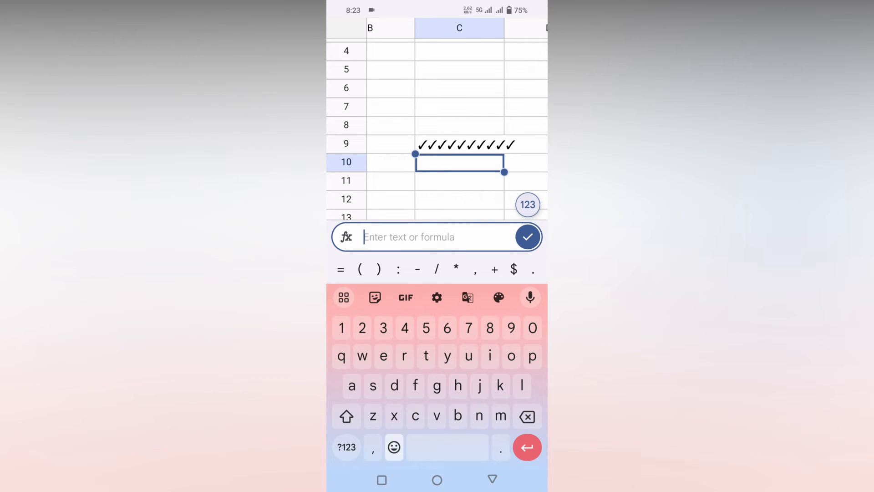
pyautogui.click(393, 446)
pyautogui.write('t')
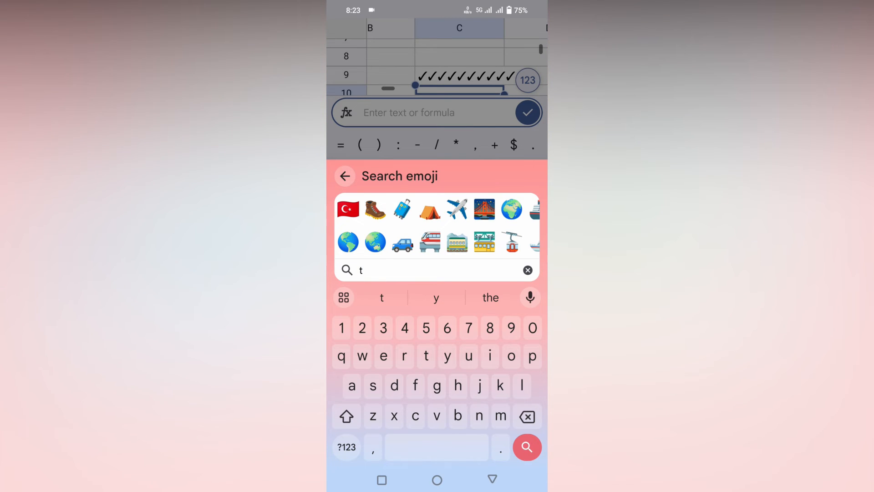
# - Search emojis for 'tic' and fill C10 with ✔️, ✅ and ☑️ check-mark emojis
pyautogui.write('ic')
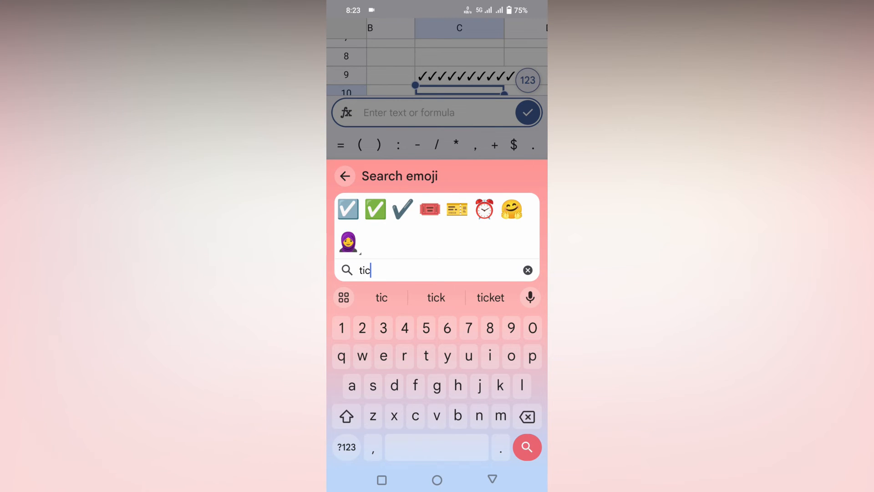
pyautogui.click(375, 210)
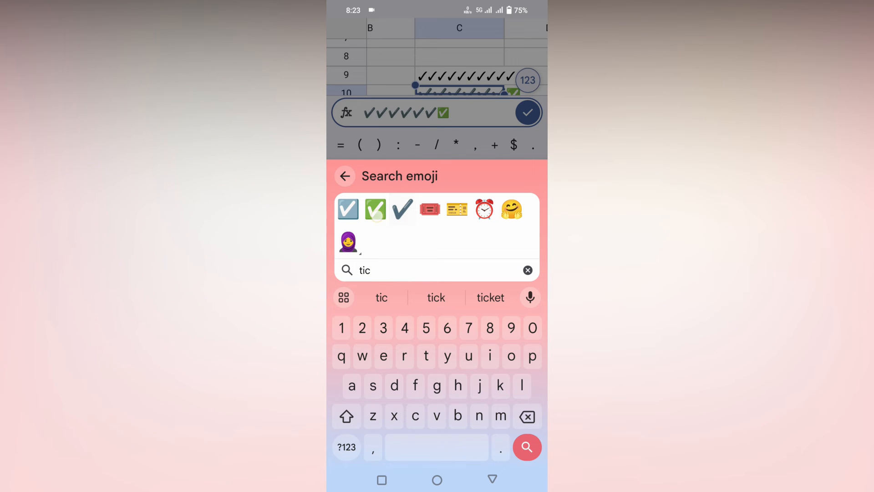
pyautogui.click(374, 209)
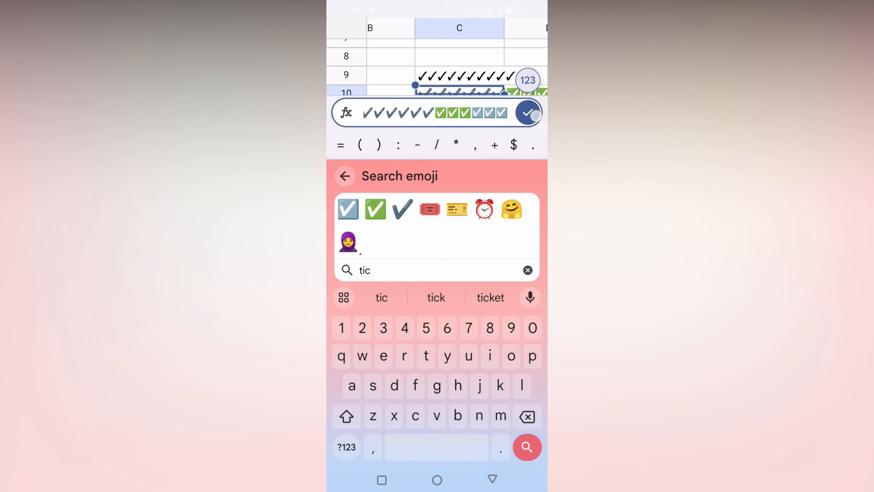
pyautogui.click(344, 176)
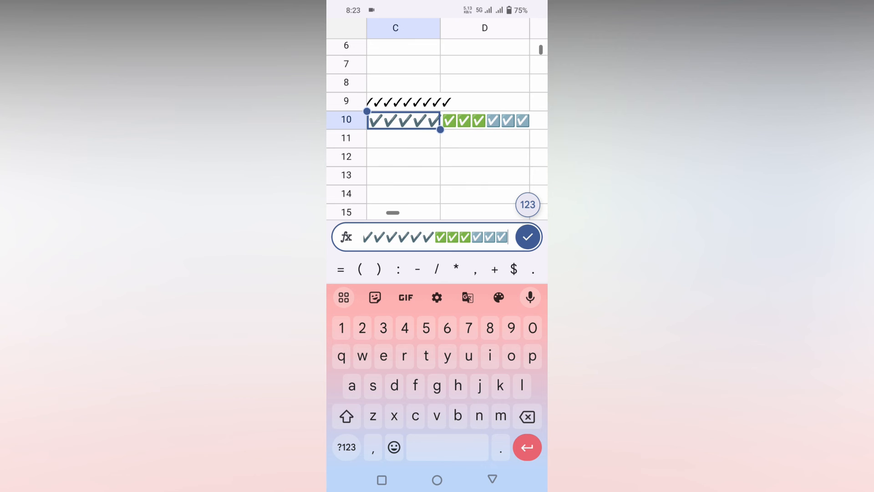